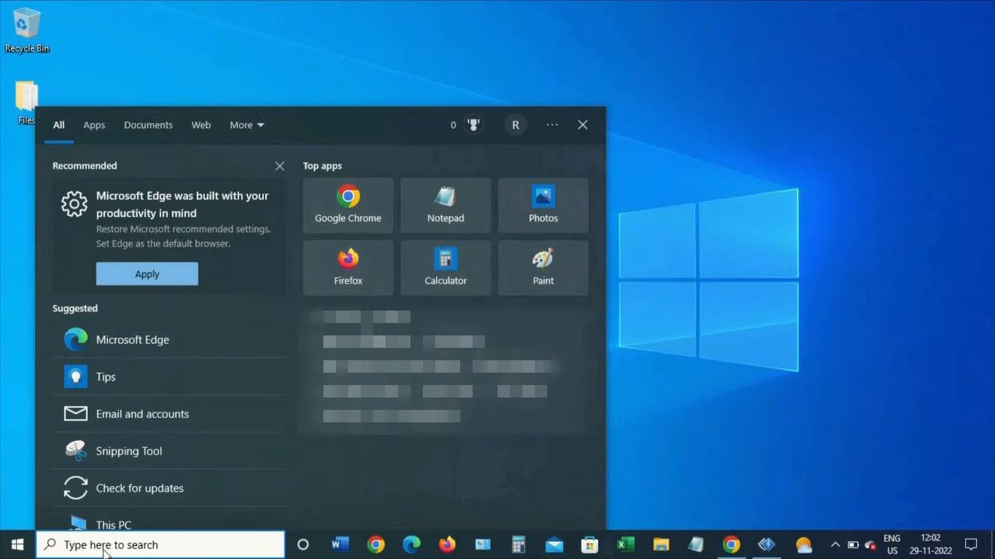
# Step: Search for 'command' and launch the Command Prompt result
pyautogui.write('command')
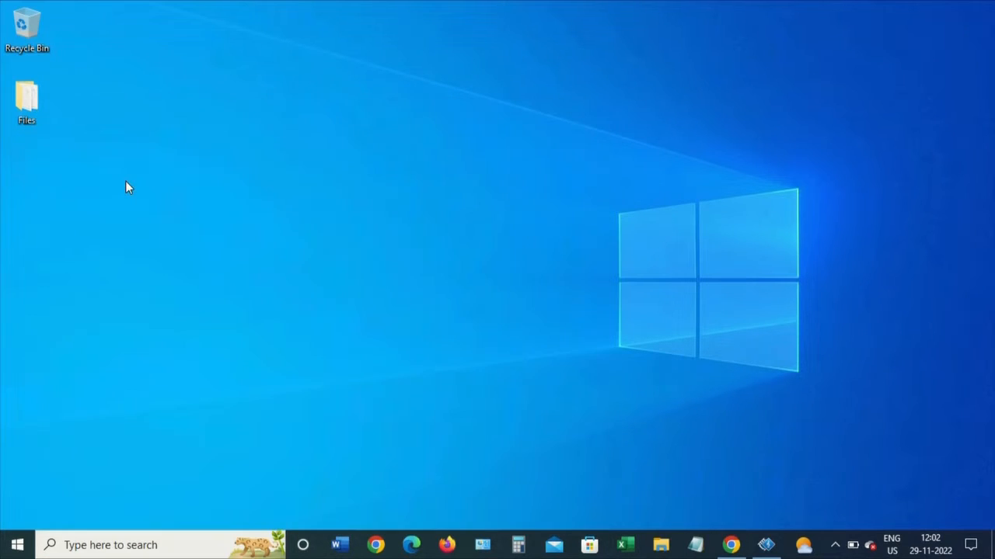
pyautogui.click(767, 544)
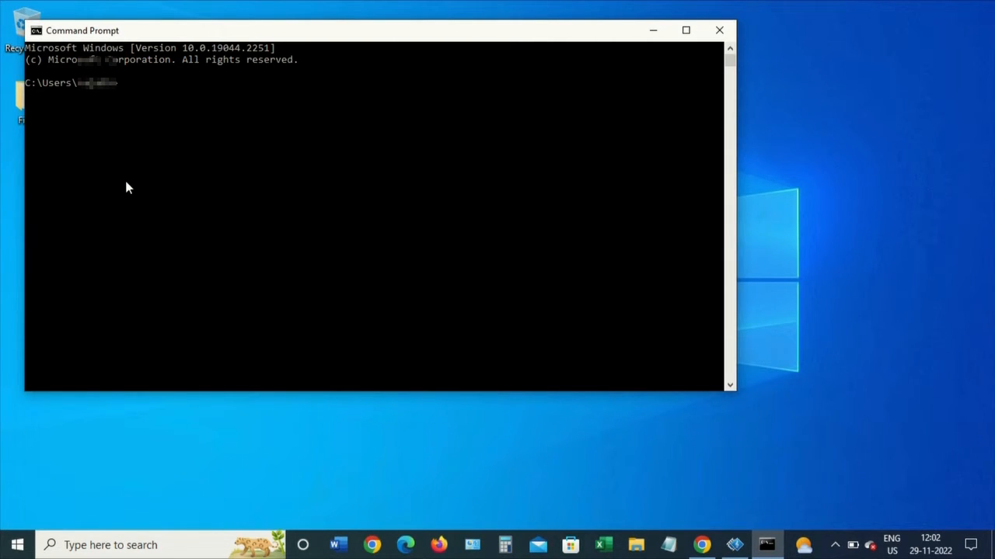
# Step: Move up two folders to C:\ and clear the screen with cls
pyautogui.press('Return')
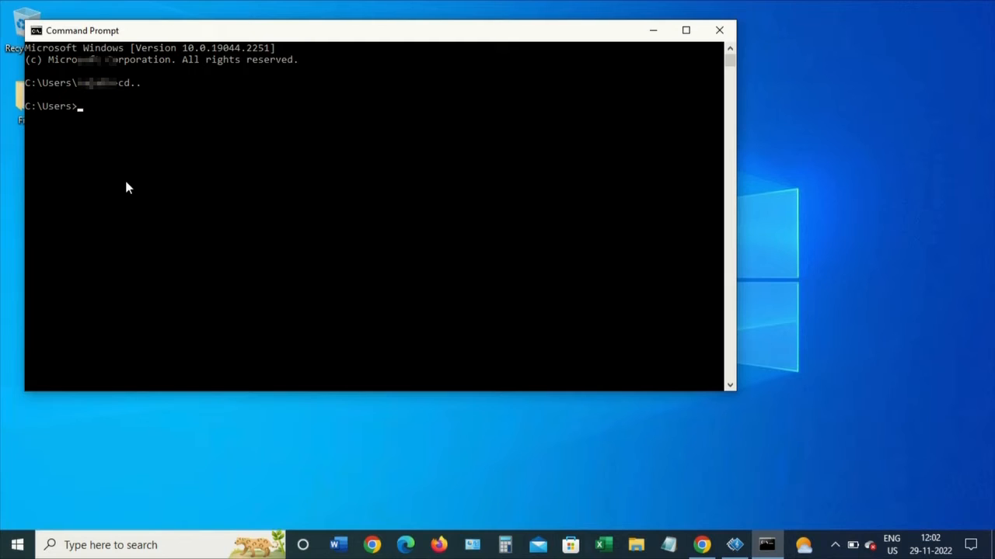
pyautogui.press('Return')
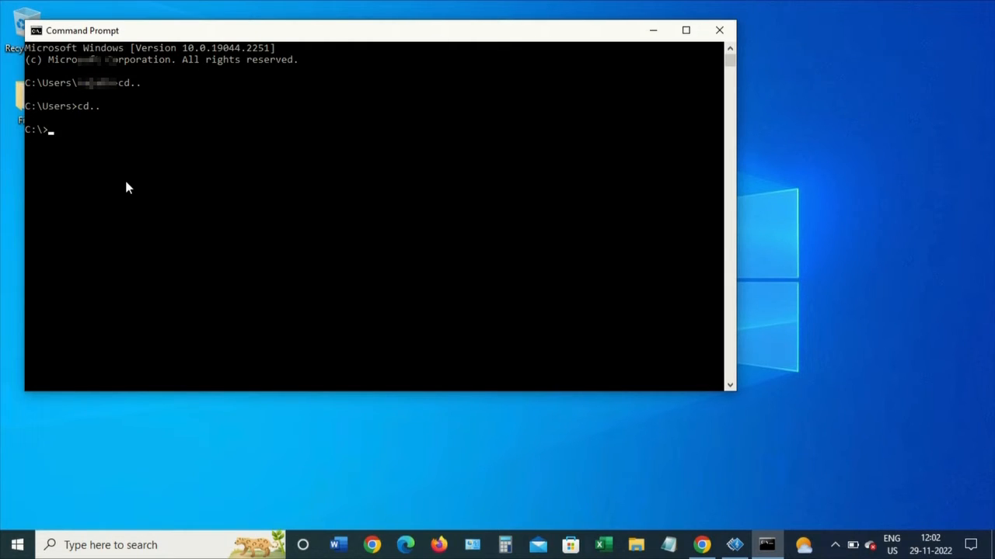
pyautogui.write('cls')
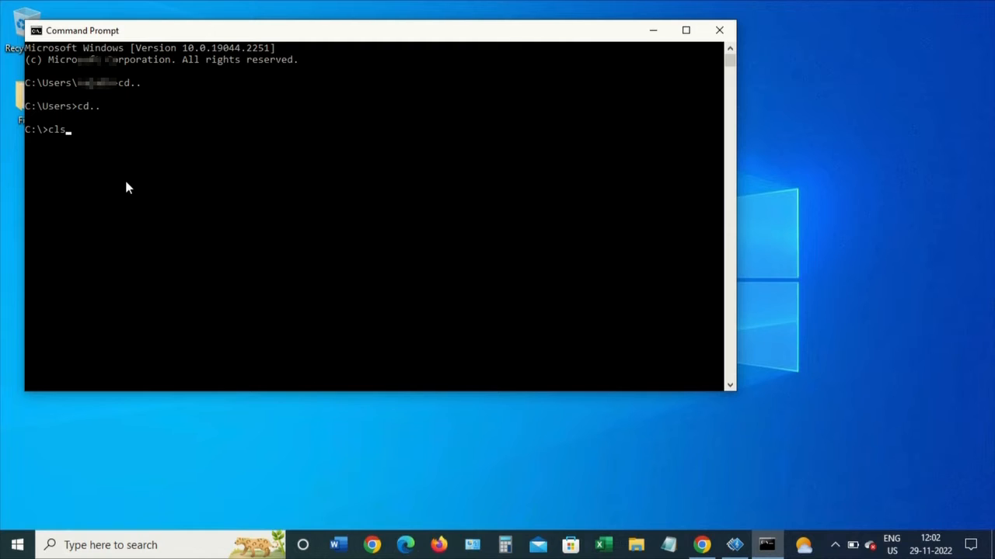
pyautogui.press('Return')
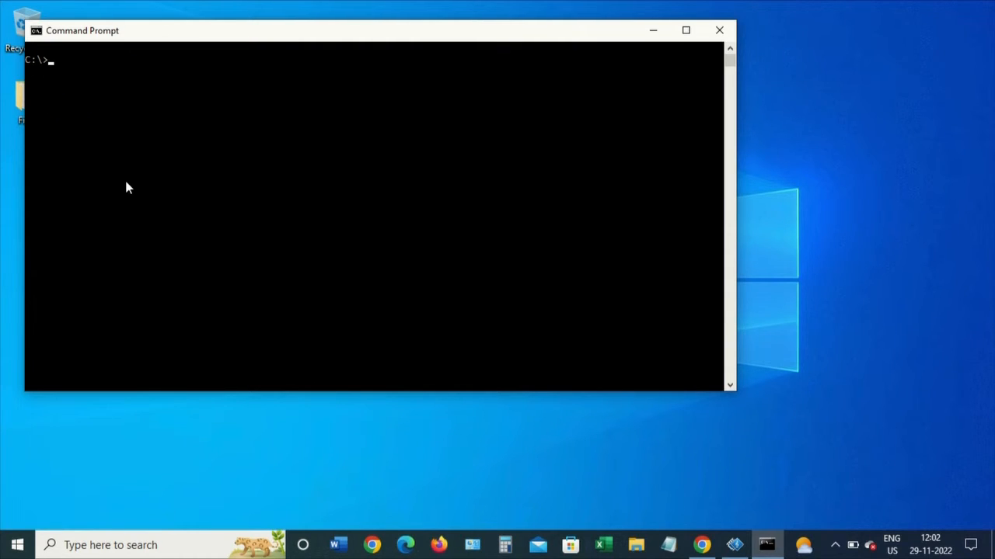
# Step: Run systeminfo at C:\> to list host, OS, hardware and memory details
pyautogui.write('system')
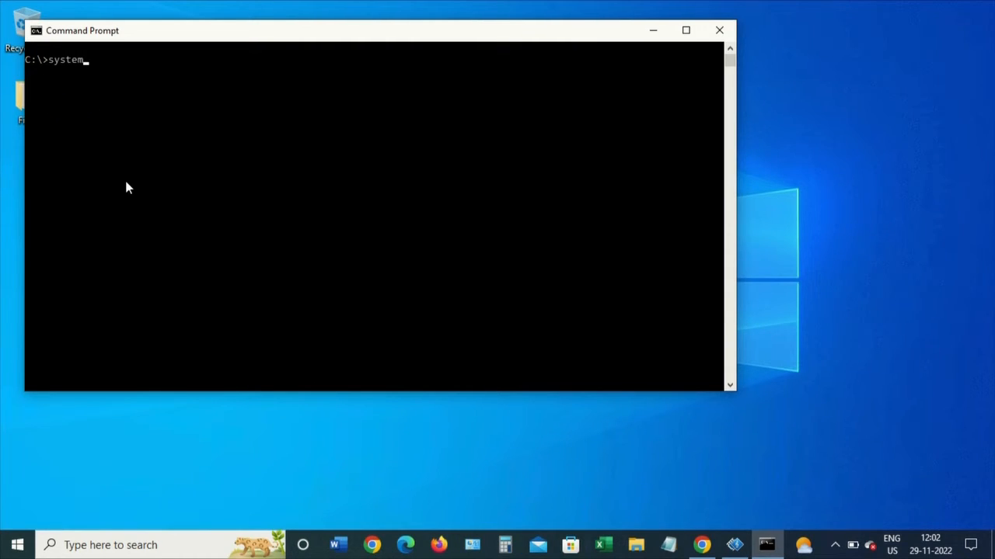
pyautogui.write('info')
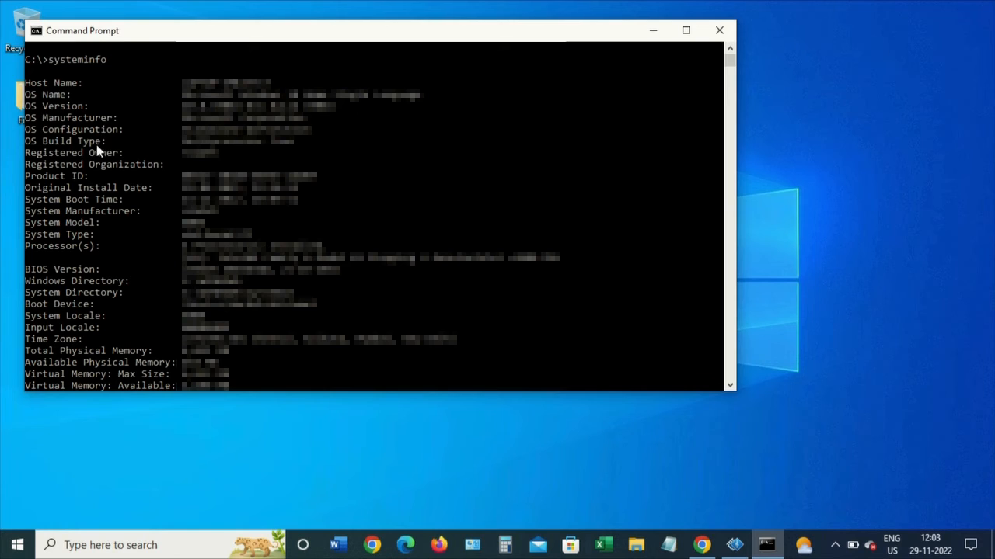
pyautogui.moveTo(94, 222)
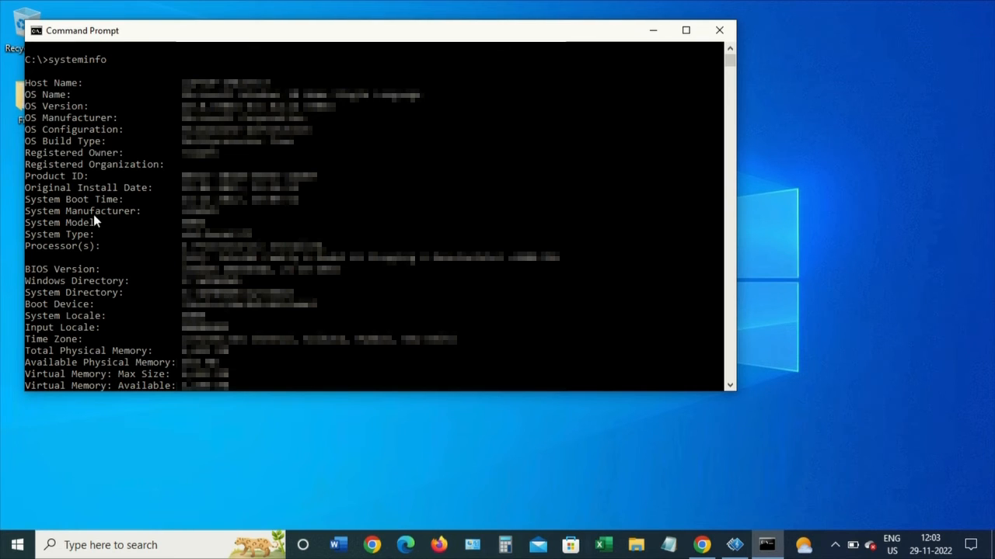
pyautogui.moveTo(78, 186)
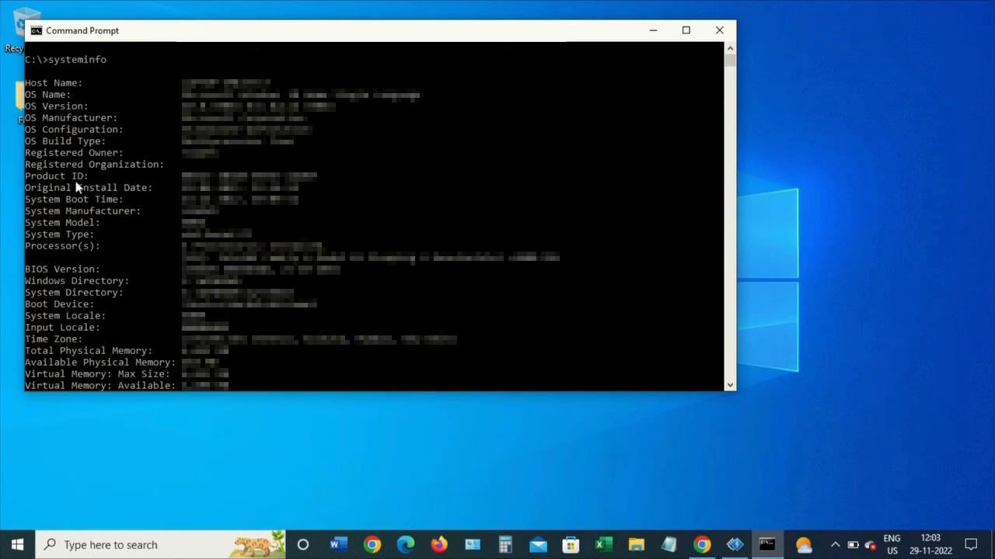
pyautogui.moveTo(89, 223)
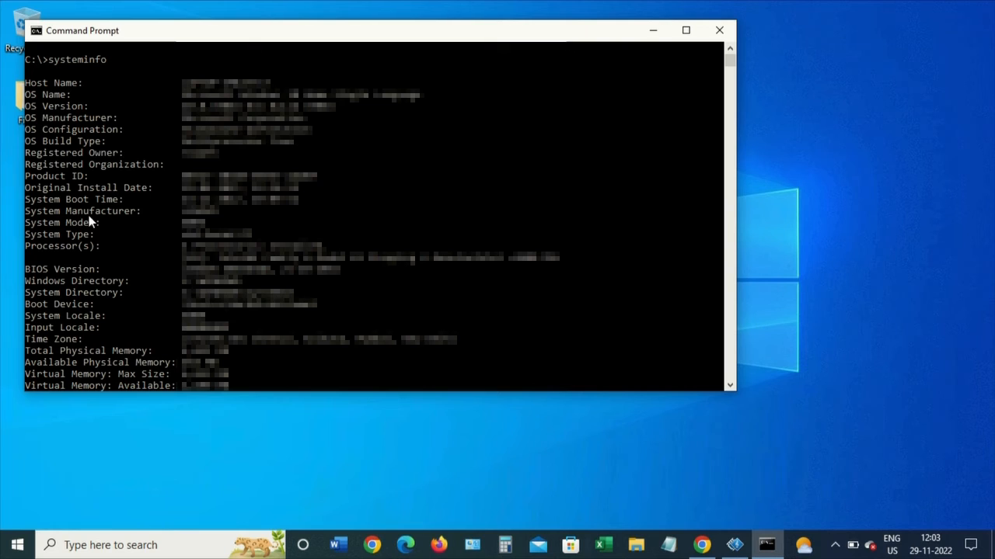
pyautogui.moveTo(113, 264)
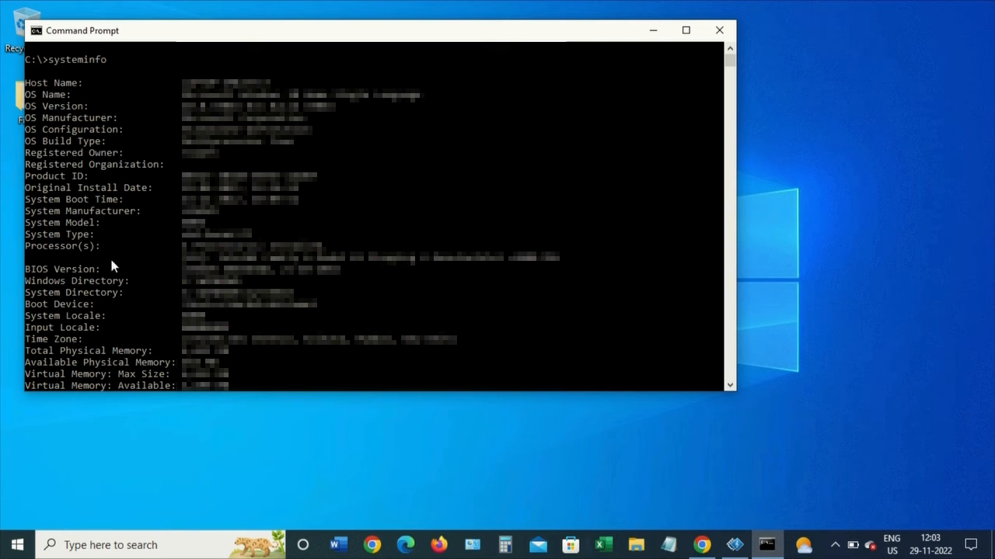
pyautogui.moveTo(140, 366)
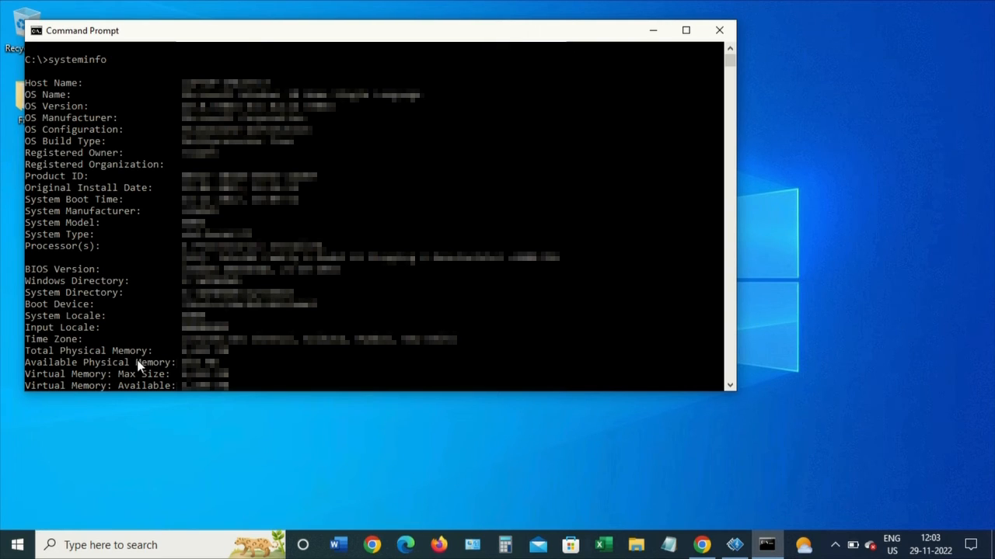
pyautogui.moveTo(150, 356)
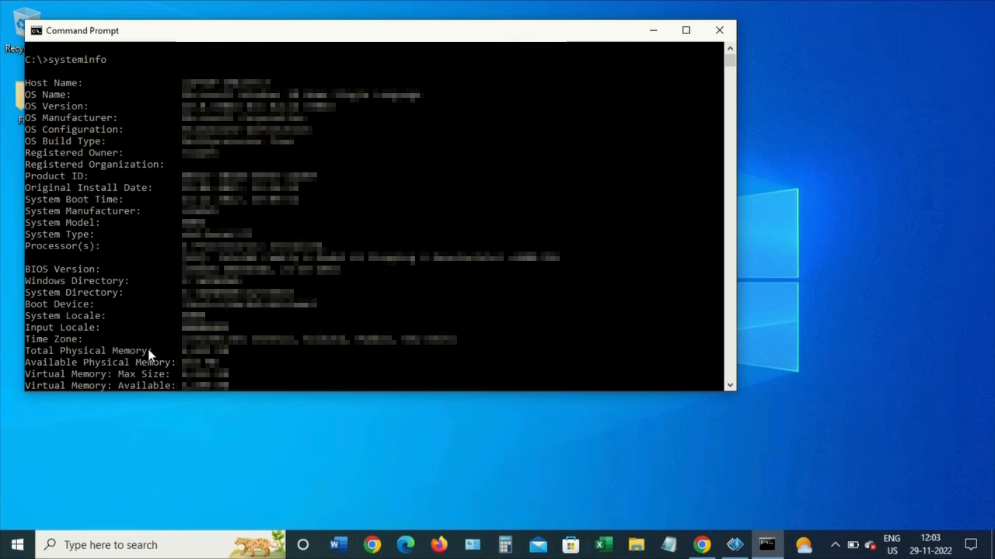
pyautogui.moveTo(105, 303)
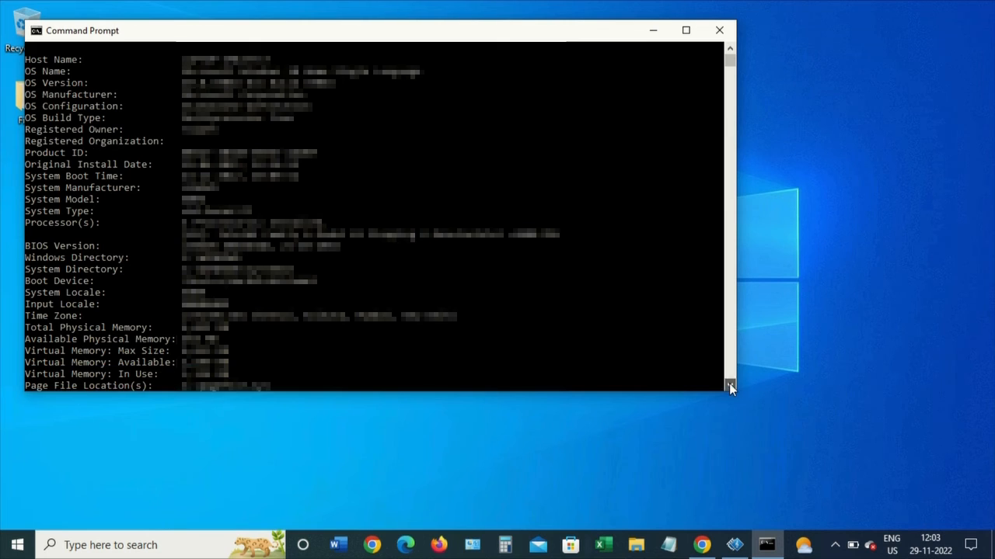
# Step: Scroll down to reveal page file, domain, logon server and hotfixes
pyautogui.click(729, 386)
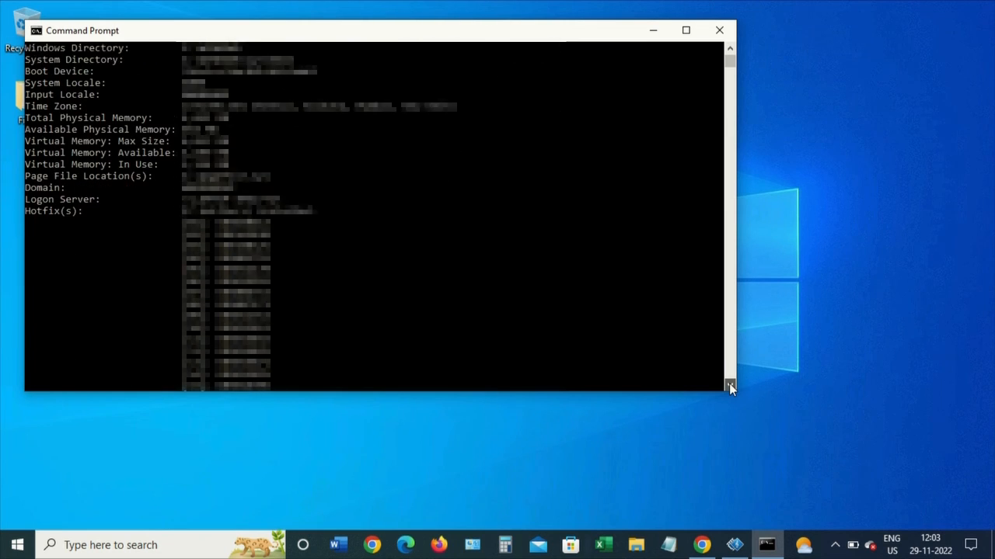